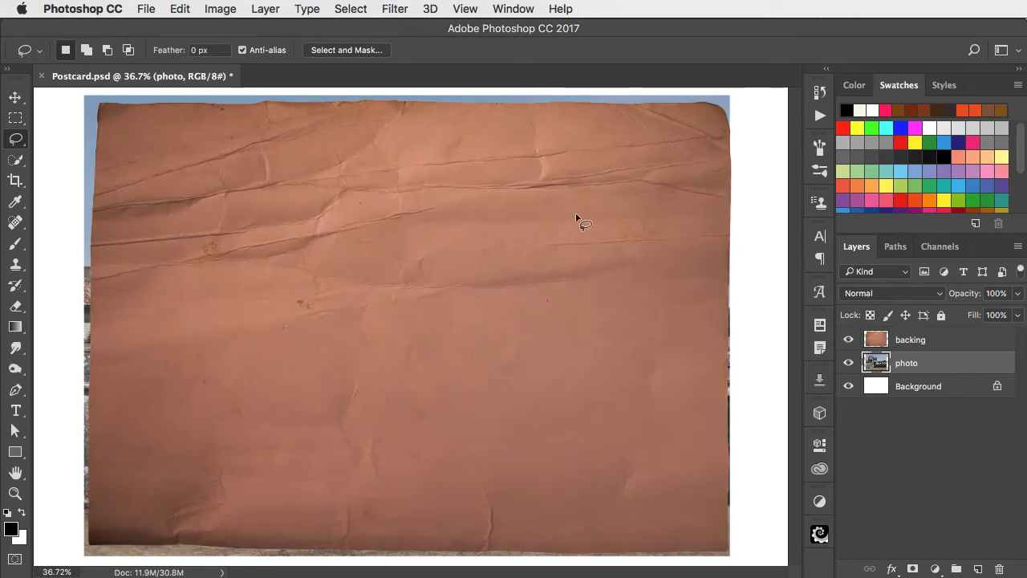
{"action": "mouse_move", "coordinate": [468, 376]}
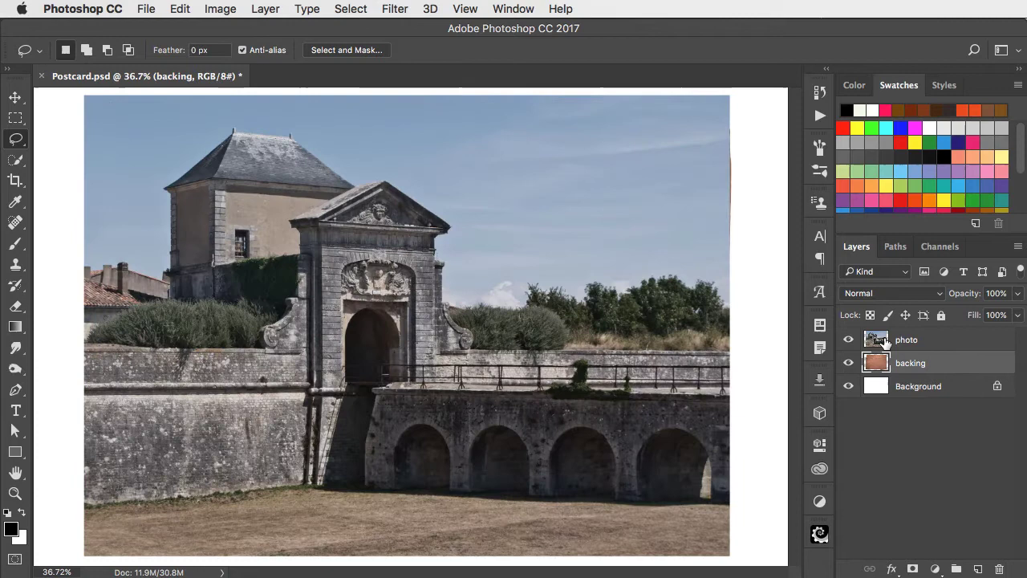
Select the castle photo layer and clip it to the paper backing via the Layer menu.
{"action": "left_click", "coordinate": [906, 340]}
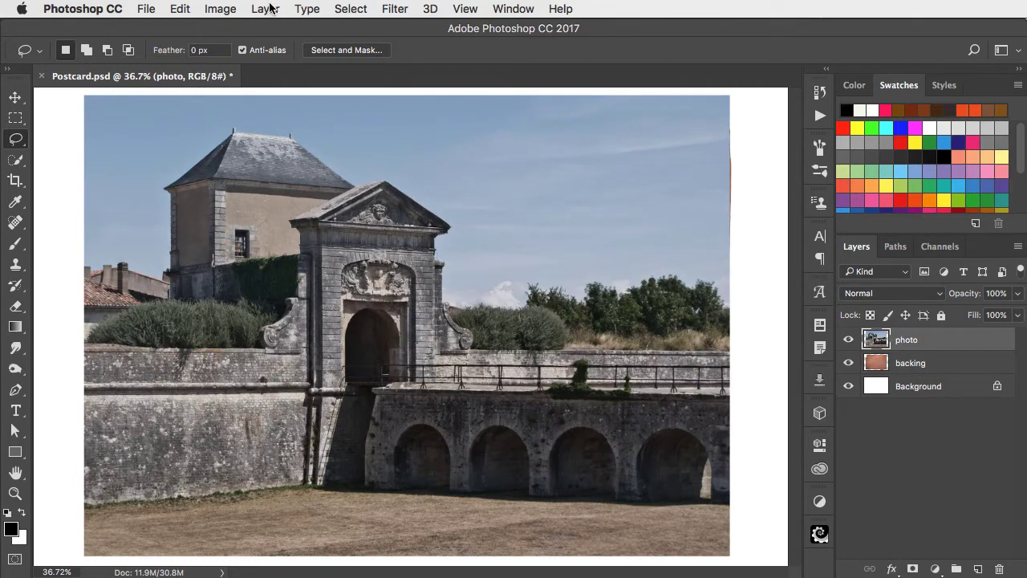
{"action": "left_click", "coordinate": [265, 9]}
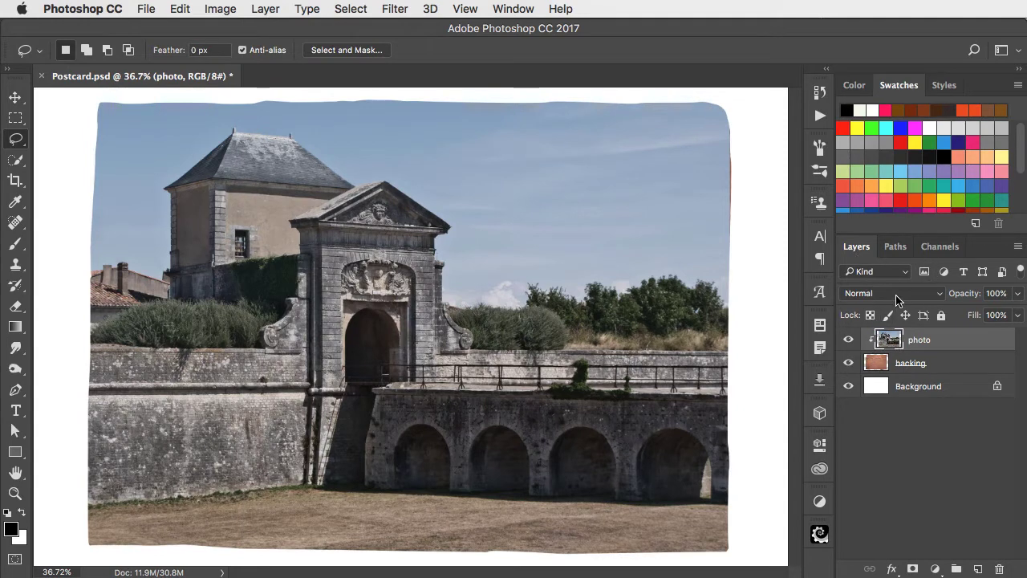
Switch the castle photo layer's blend mode to Overlay.
{"action": "left_click", "coordinate": [890, 293]}
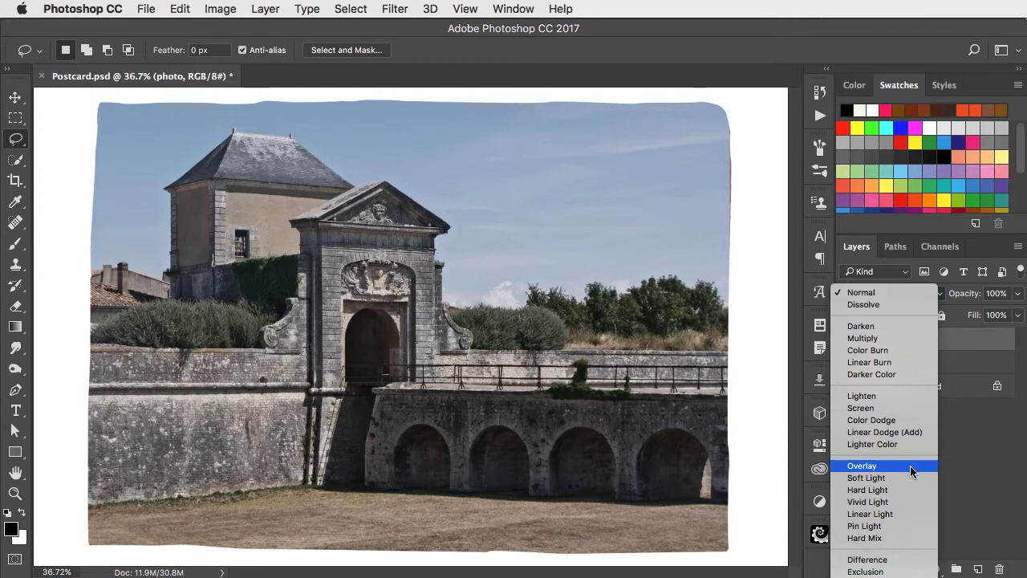
{"action": "left_click", "coordinate": [860, 465]}
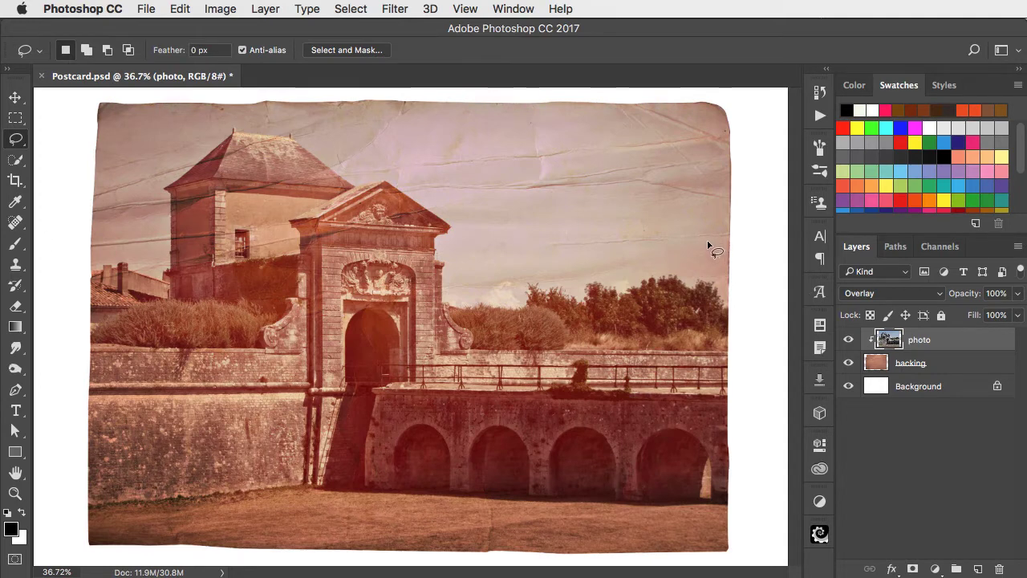
{"action": "mouse_move", "coordinate": [642, 459]}
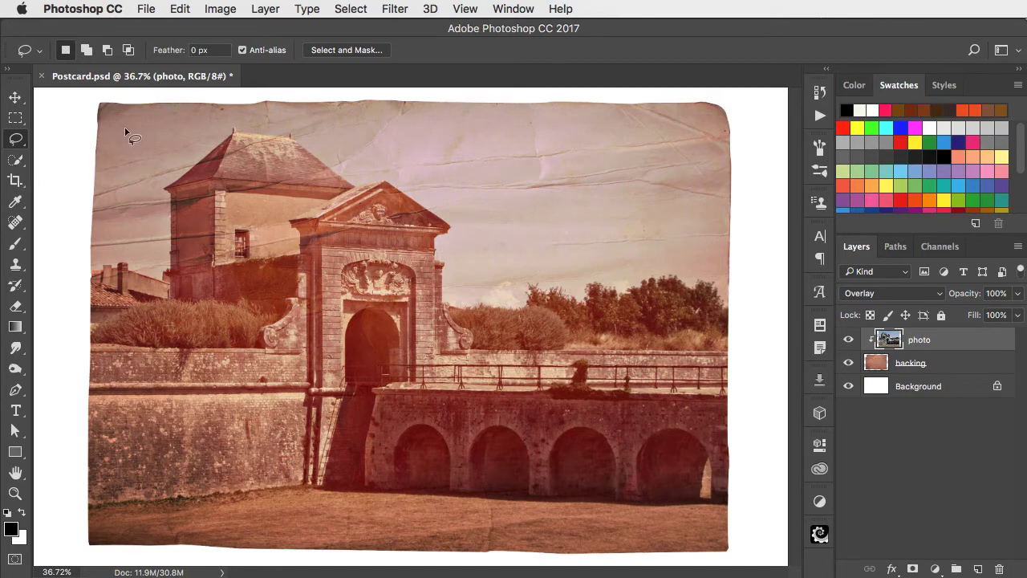
Lasso a straight-edged uneven rectangle inside the paper, then invert the selection to the border.
{"action": "key", "text": "alt"}
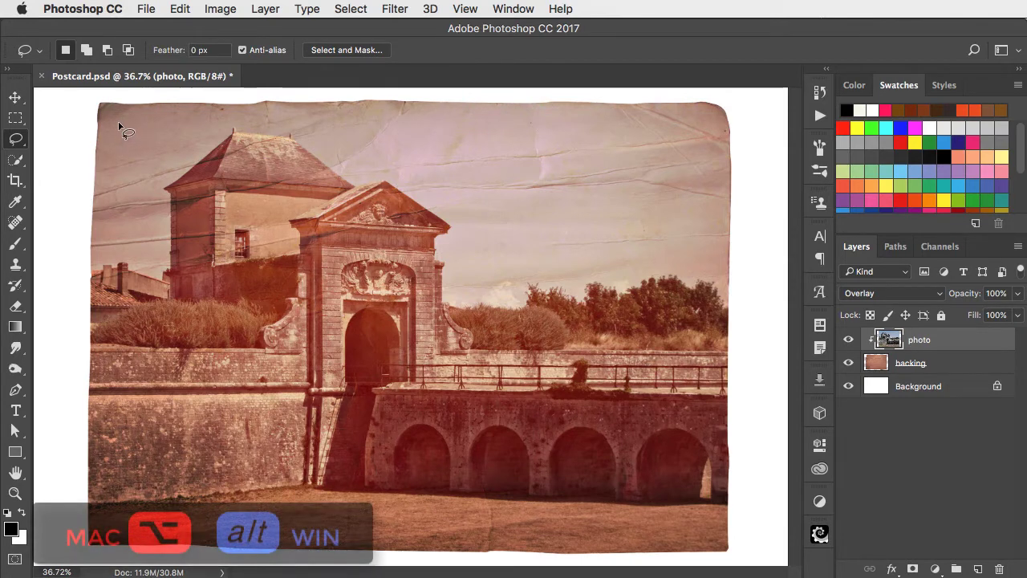
{"action": "left_click_drag", "start_coordinate": [120, 125], "coordinate": [369, 125]}
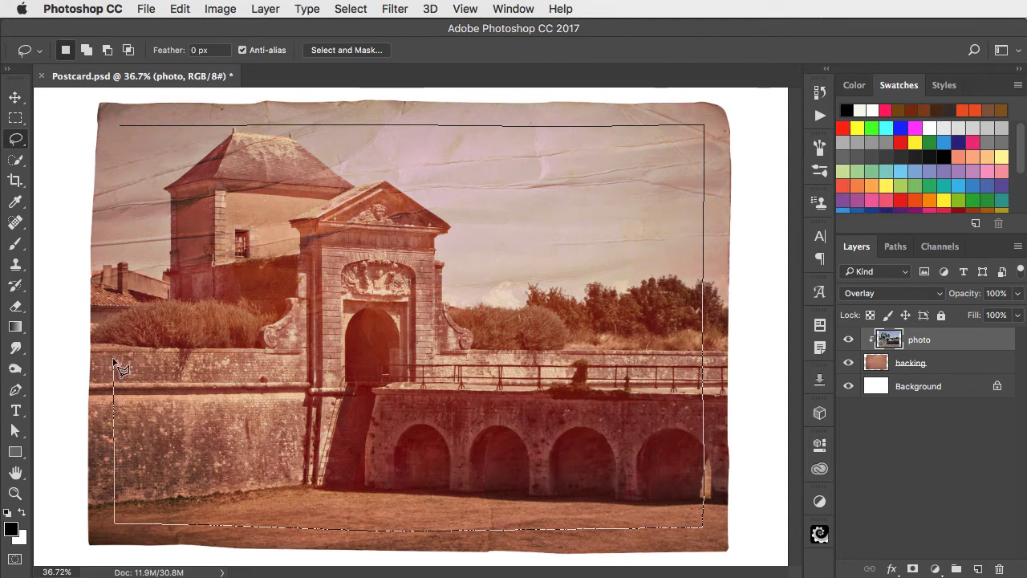
{"action": "mouse_move", "coordinate": [121, 132]}
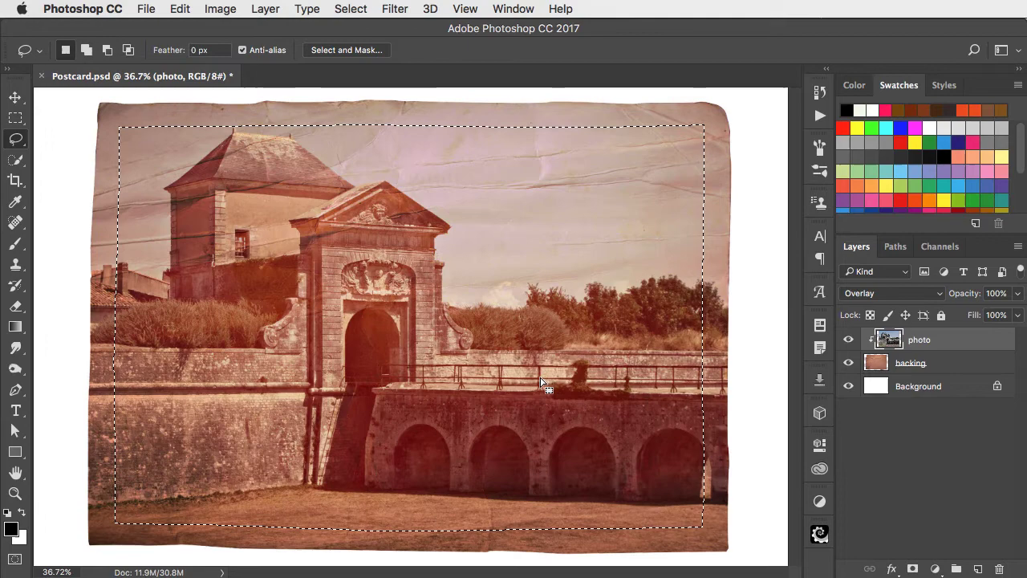
{"action": "left_click", "coordinate": [350, 9]}
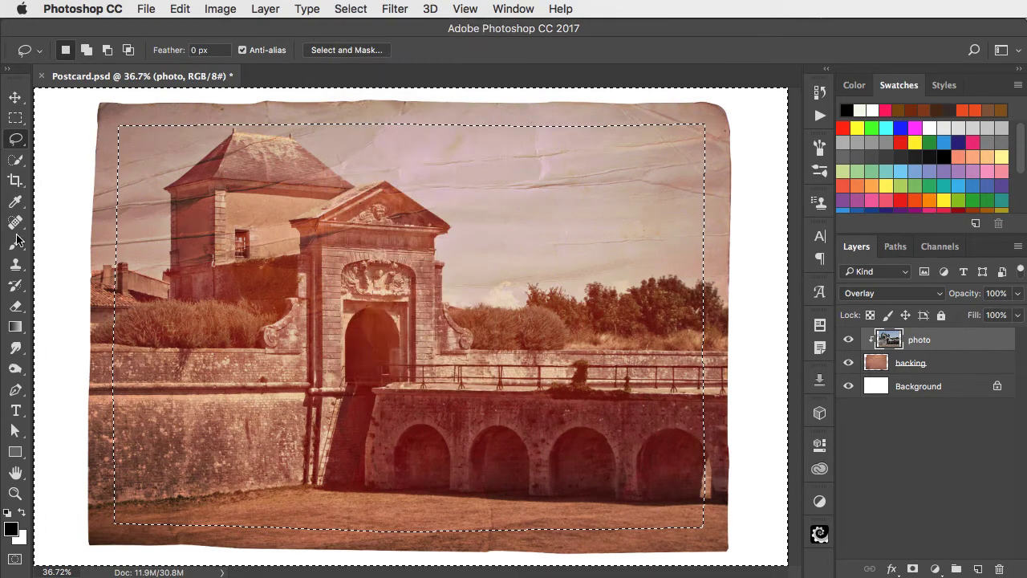
Copy the merged border from all visible layers and paste it as Layer 1.
{"action": "left_click", "coordinate": [910, 362]}
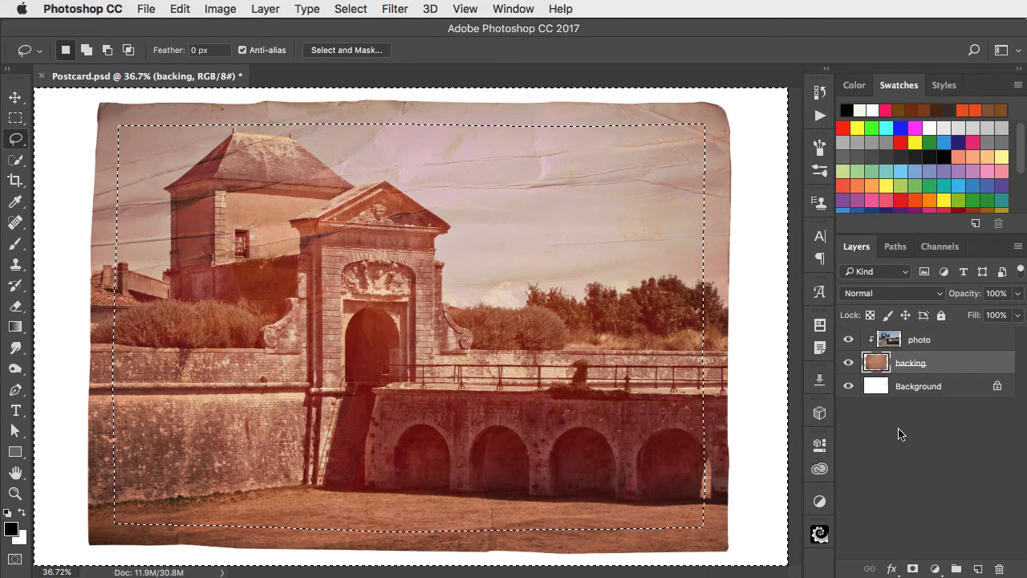
{"action": "left_click", "coordinate": [180, 9]}
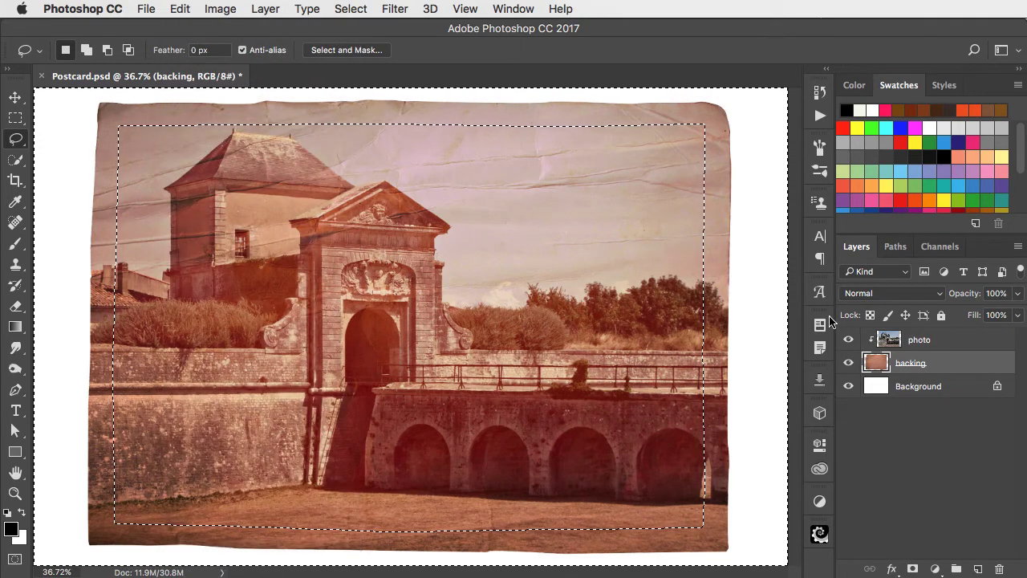
{"action": "left_click", "coordinate": [918, 340]}
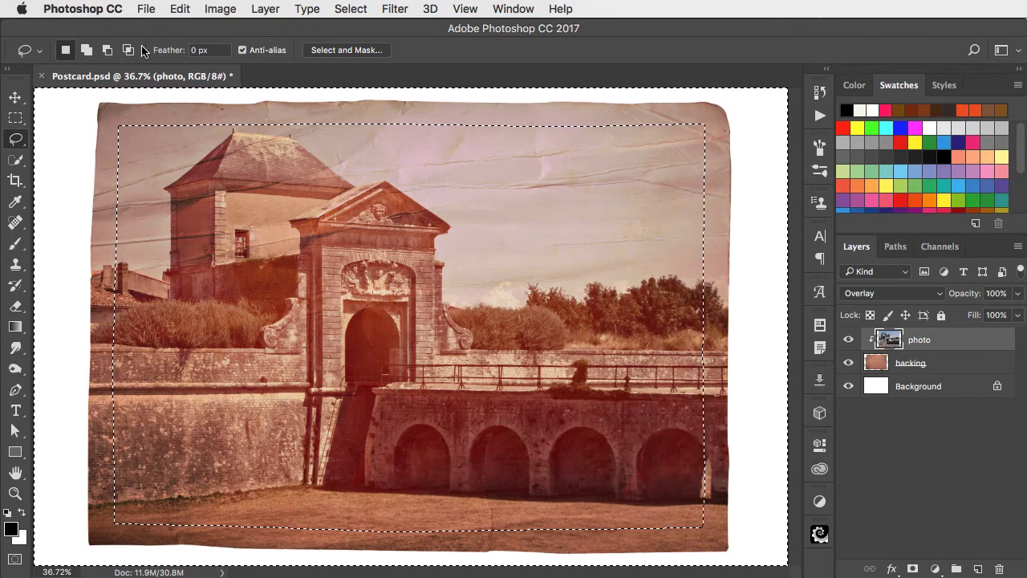
{"action": "left_click", "coordinate": [179, 9]}
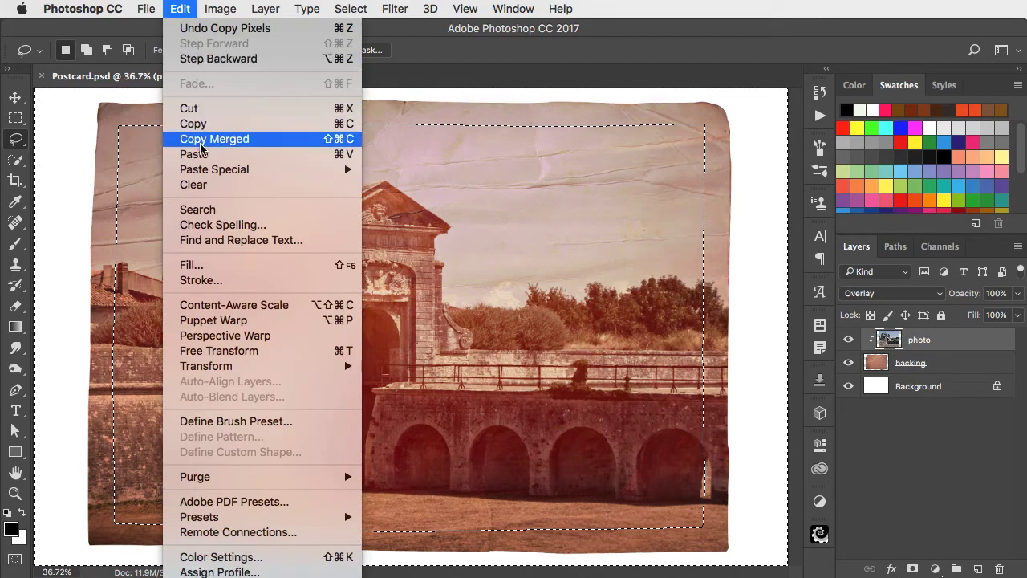
{"action": "left_click", "coordinate": [192, 154]}
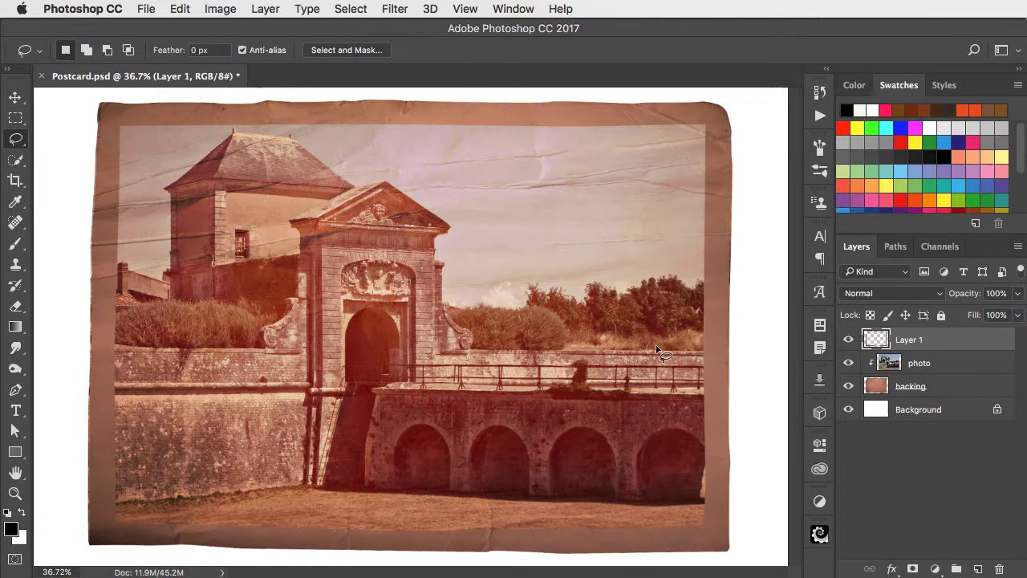
{"action": "left_click", "coordinate": [219, 9]}
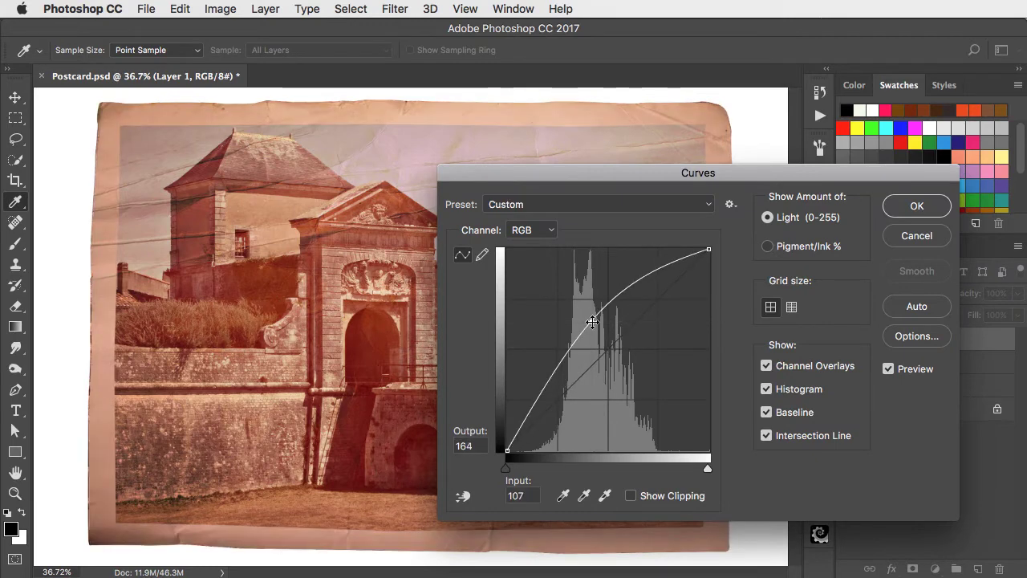
Raise the Curves midpoint to lighten the border layer and confirm.
{"action": "left_click_drag", "start_coordinate": [592, 321], "coordinate": [582, 310]}
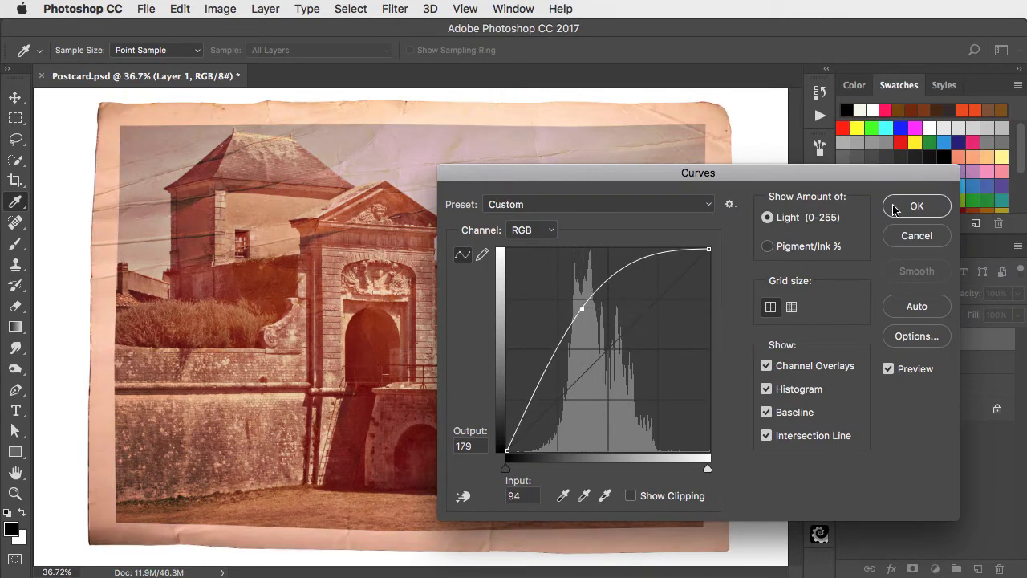
{"action": "left_click", "coordinate": [916, 205]}
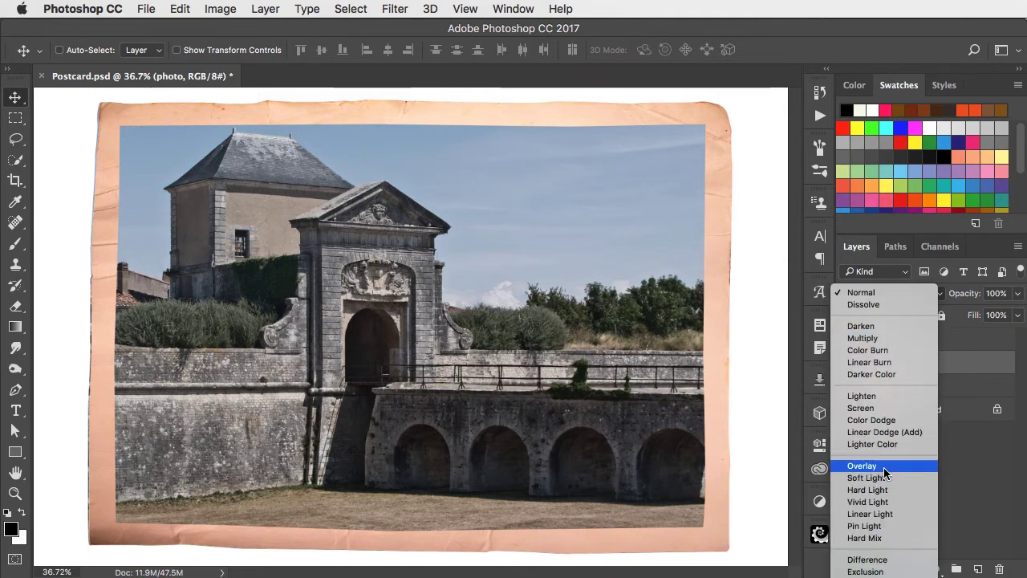
Set the castle photo layer back to Overlay blending.
{"action": "left_click", "coordinate": [862, 465]}
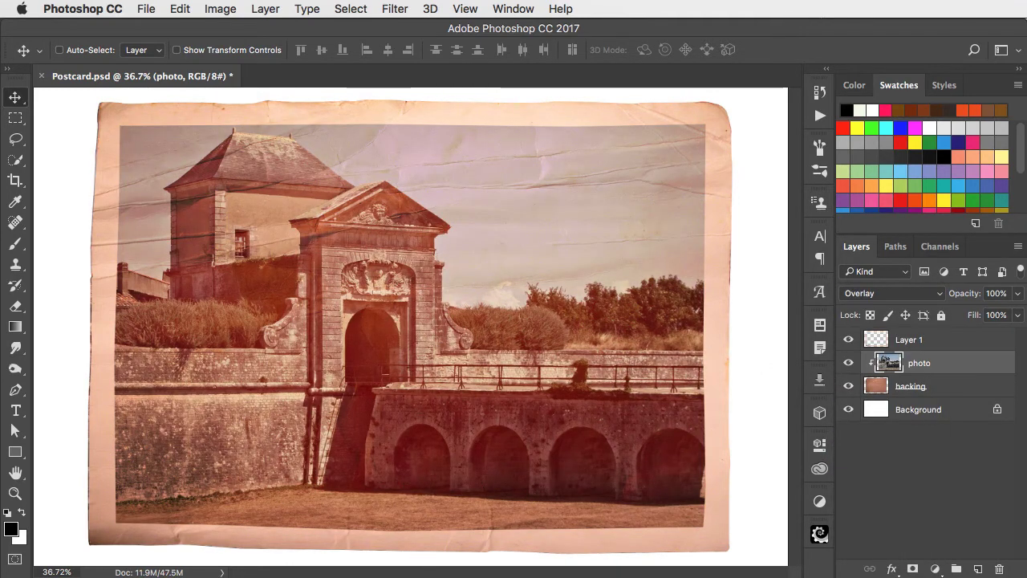